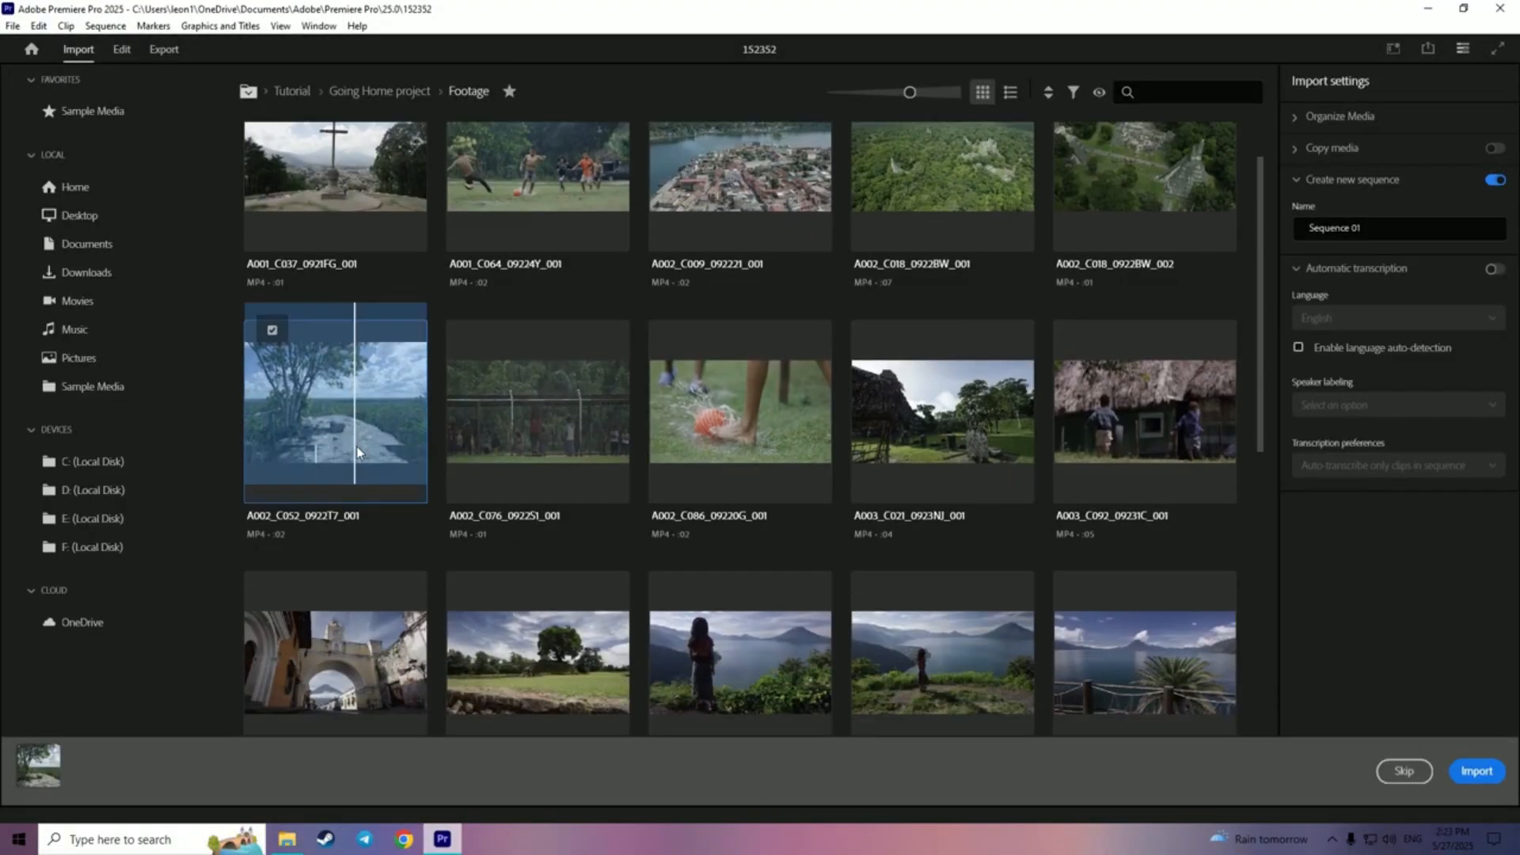
- Leave the Premiere Pro import screen and land on Adobe's Creative Cloud page with the Free trial offer
left_click(1477, 771)
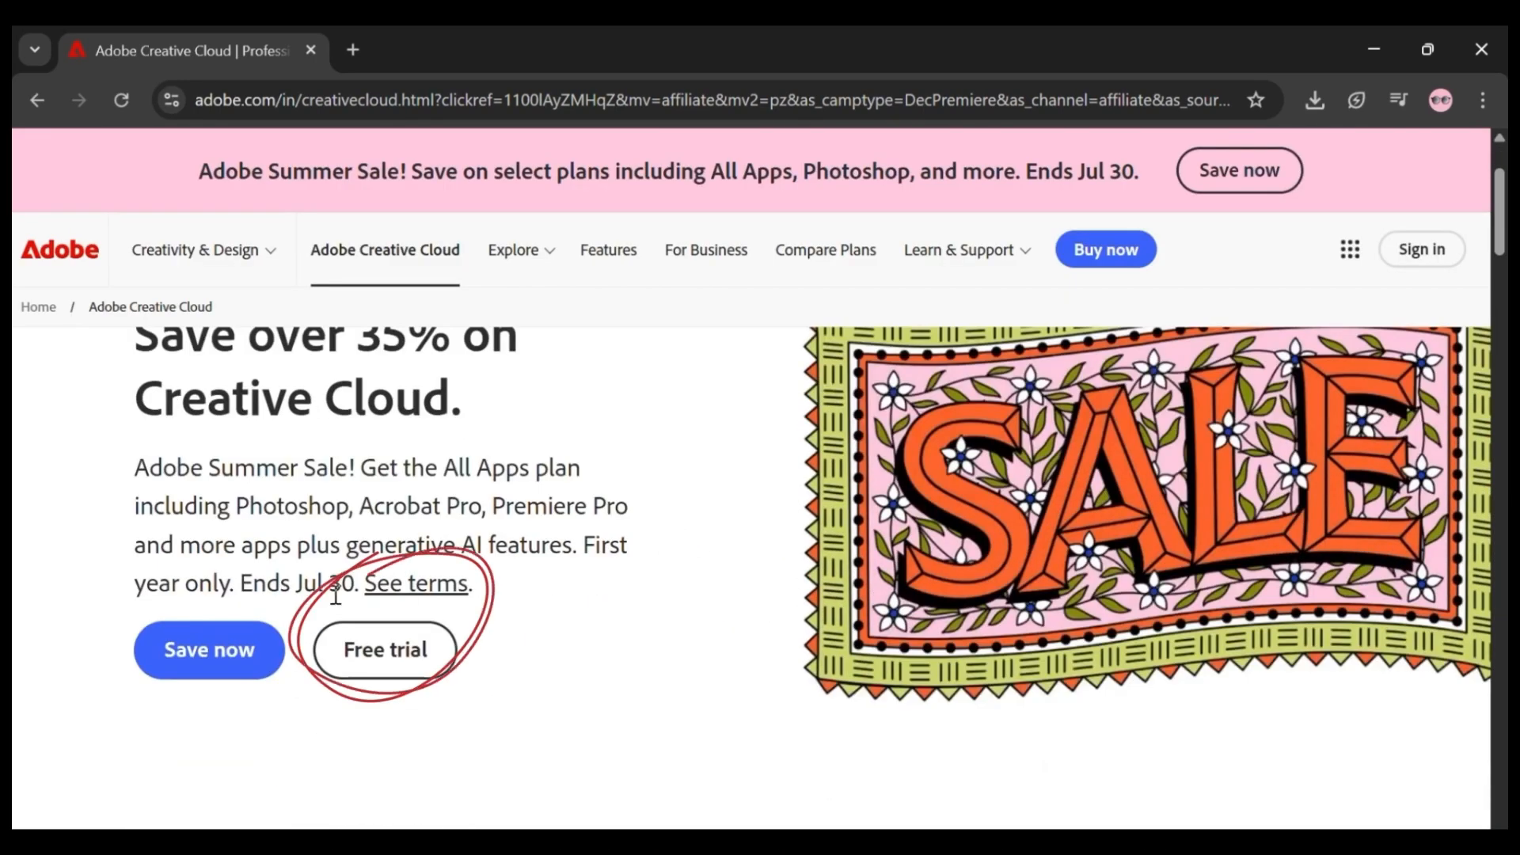
- Start the individual All Apps free trial billed monthly, add the Adobe Stock trial, and continue to checkout
left_click(385, 650)
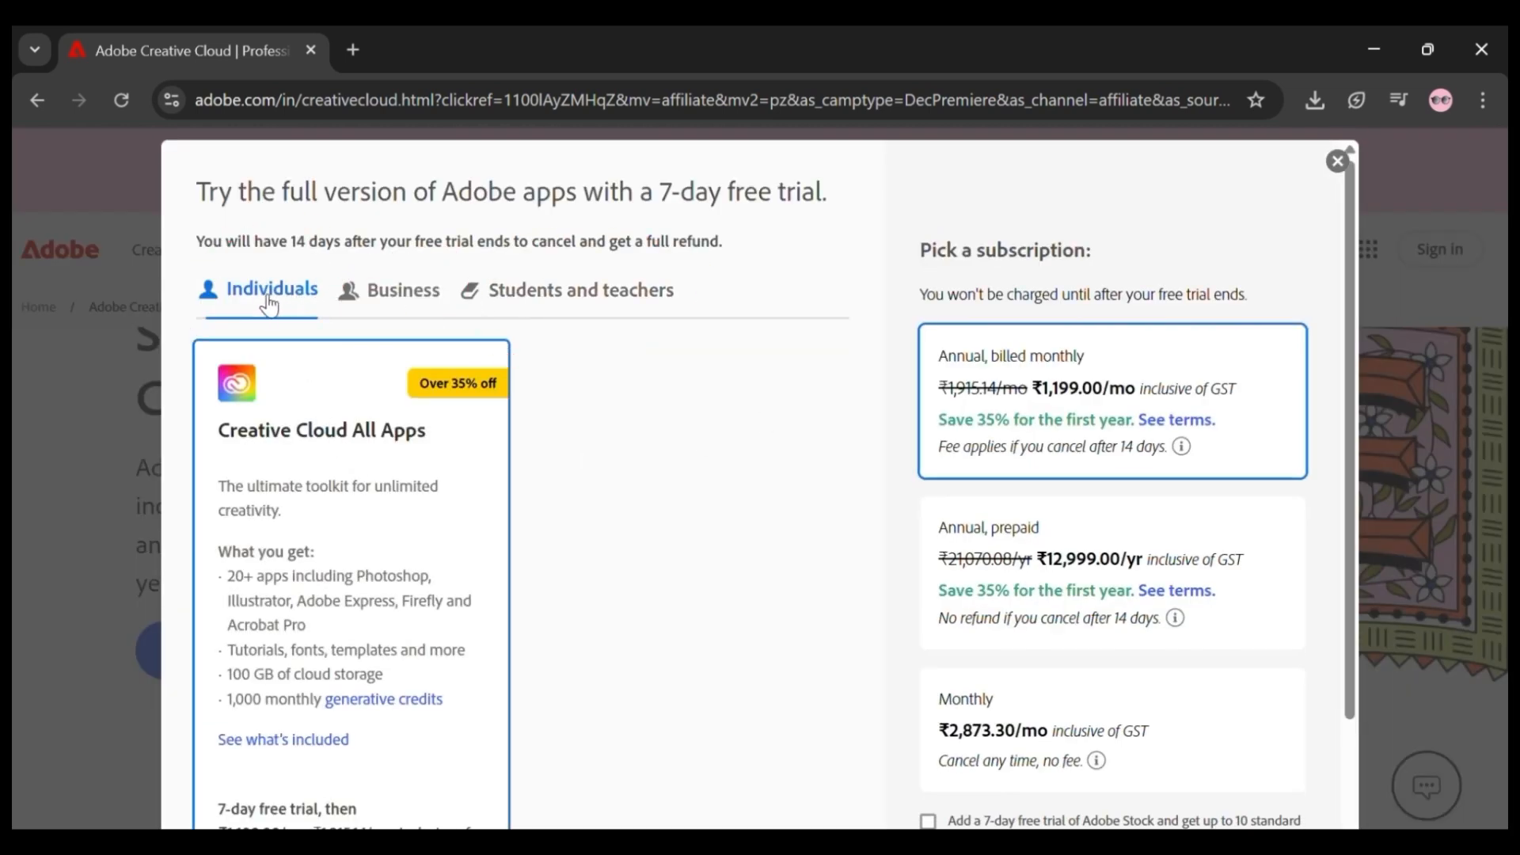
mouse_move(222, 279)
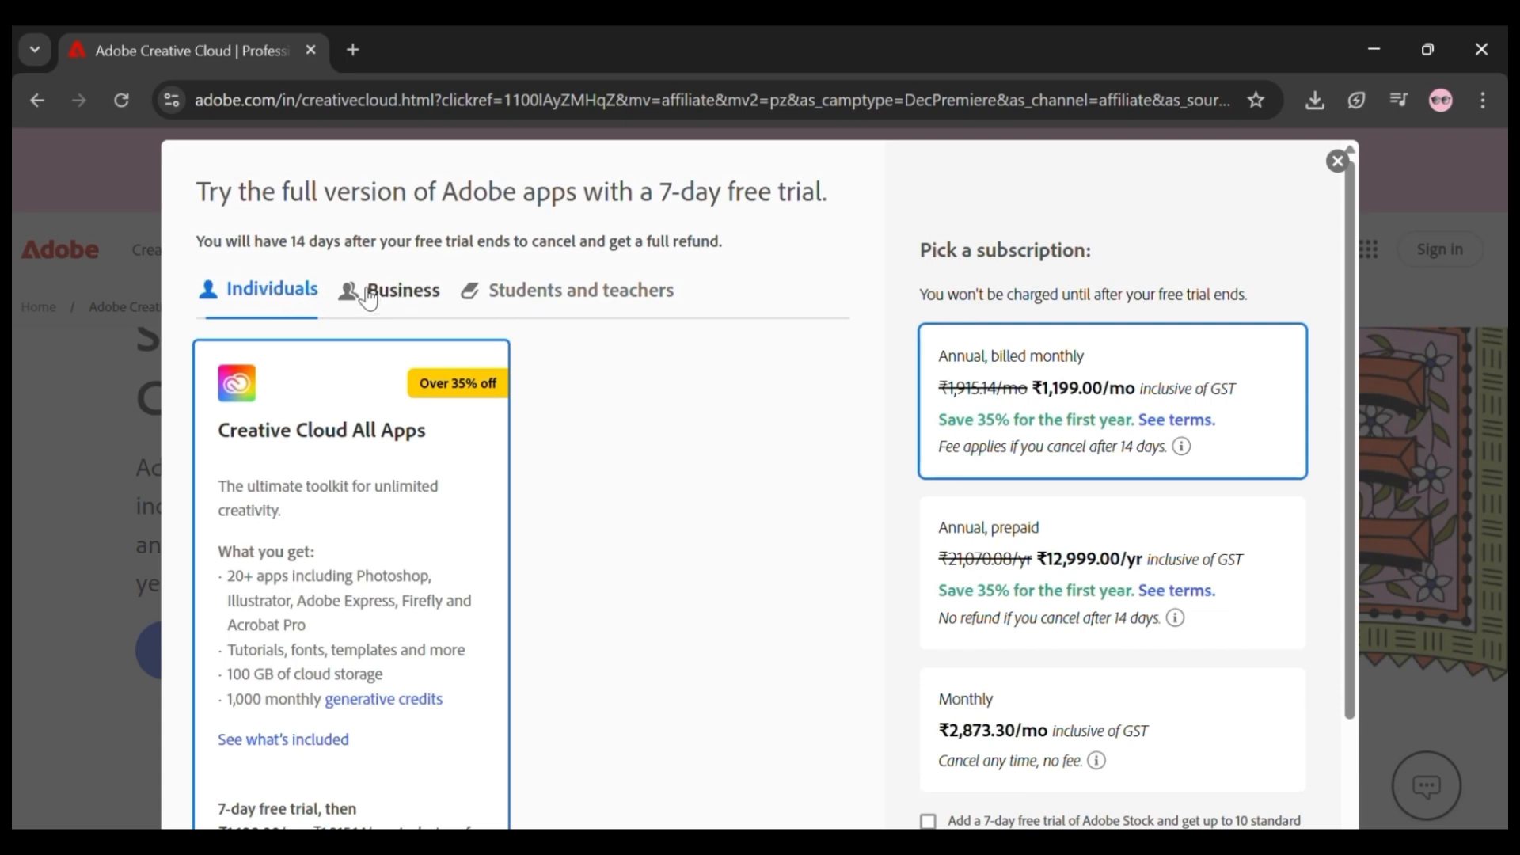
mouse_move(586, 306)
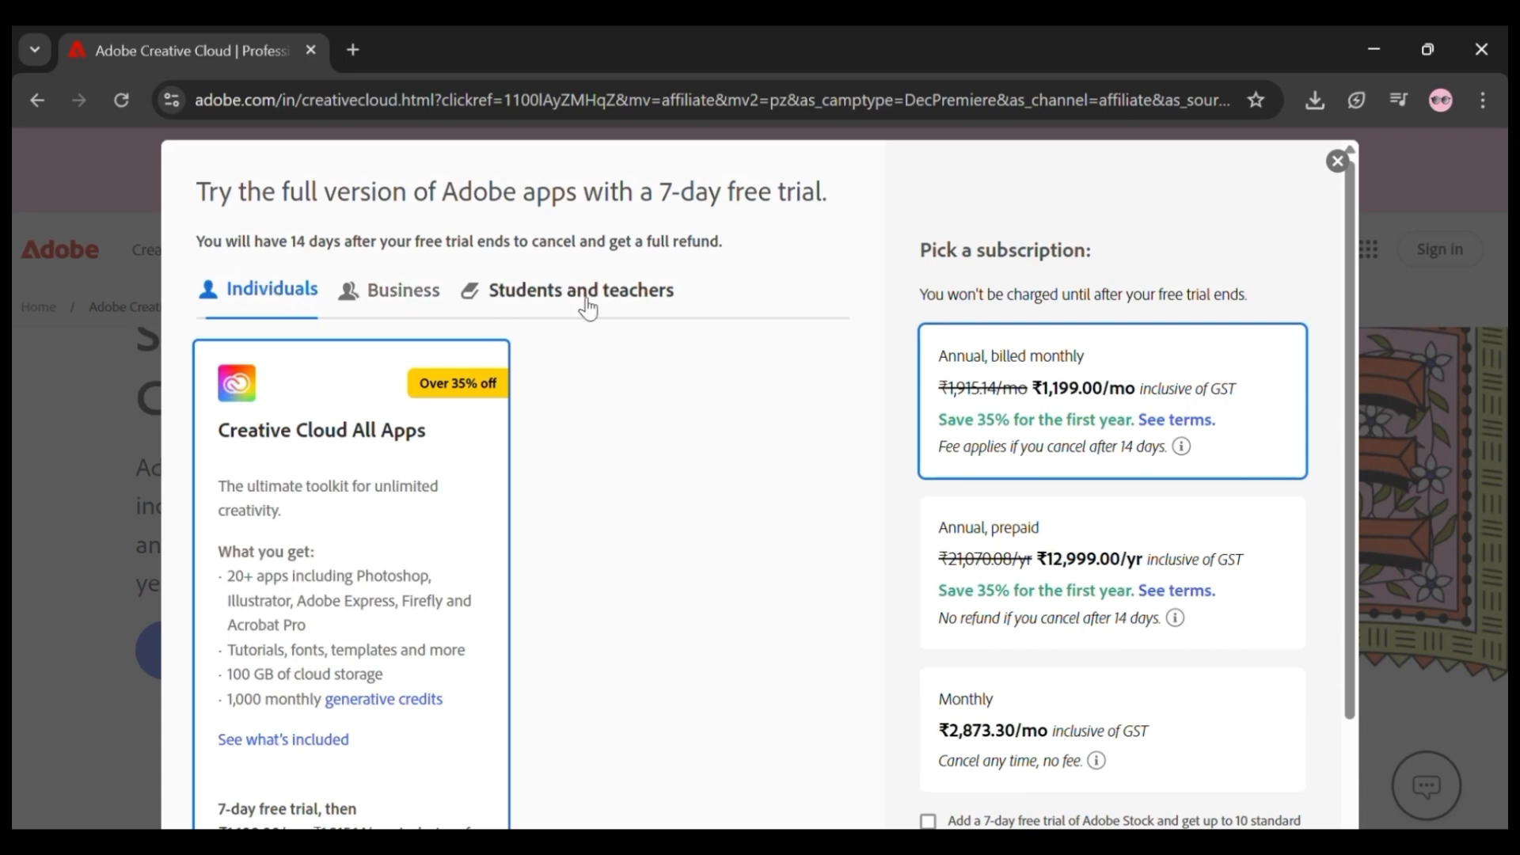
mouse_move(242, 315)
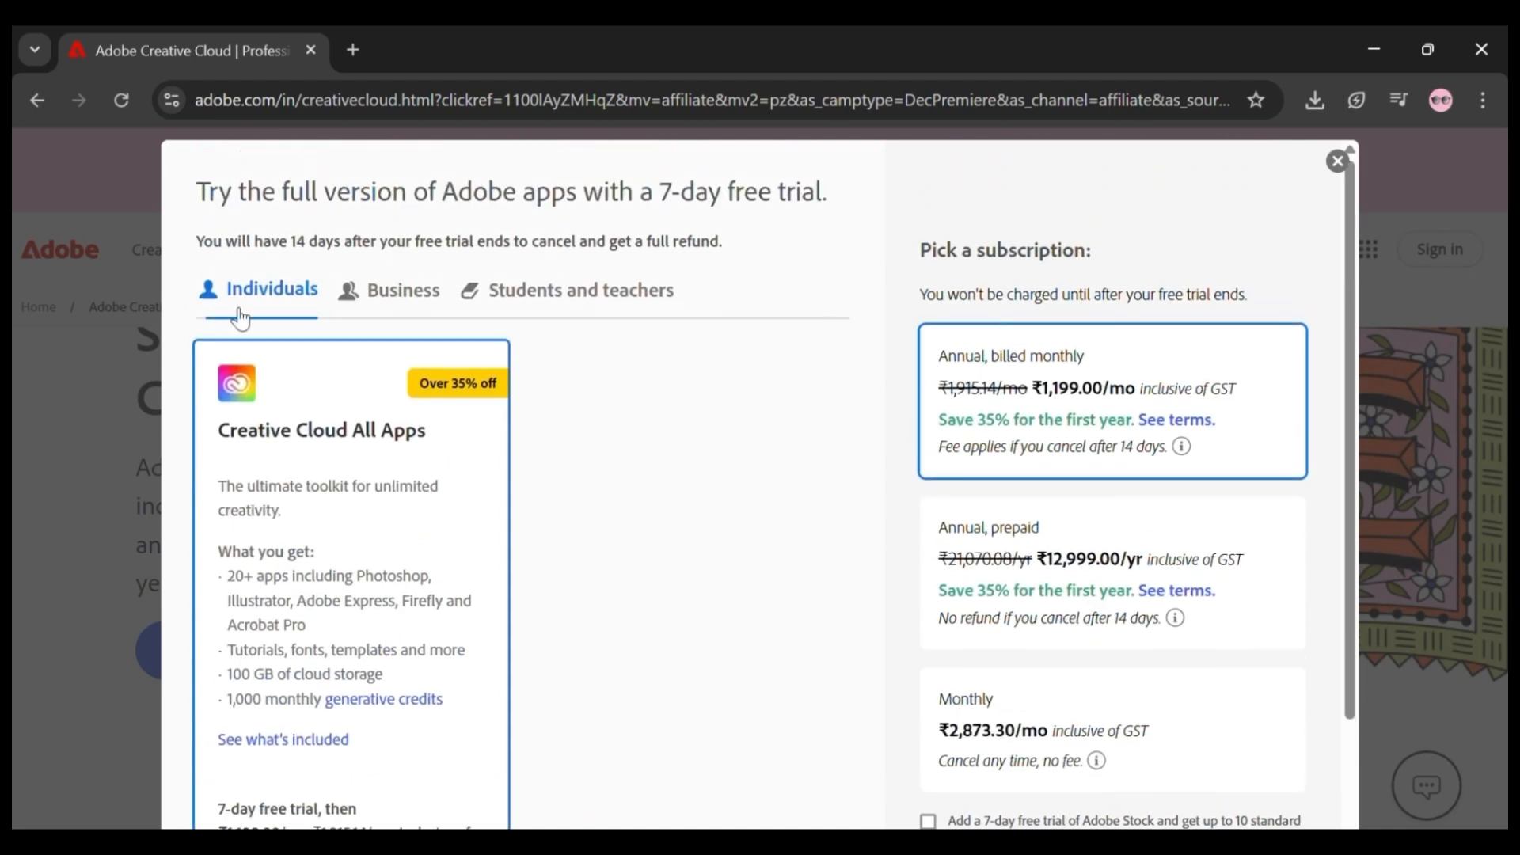
scroll("down", 3)
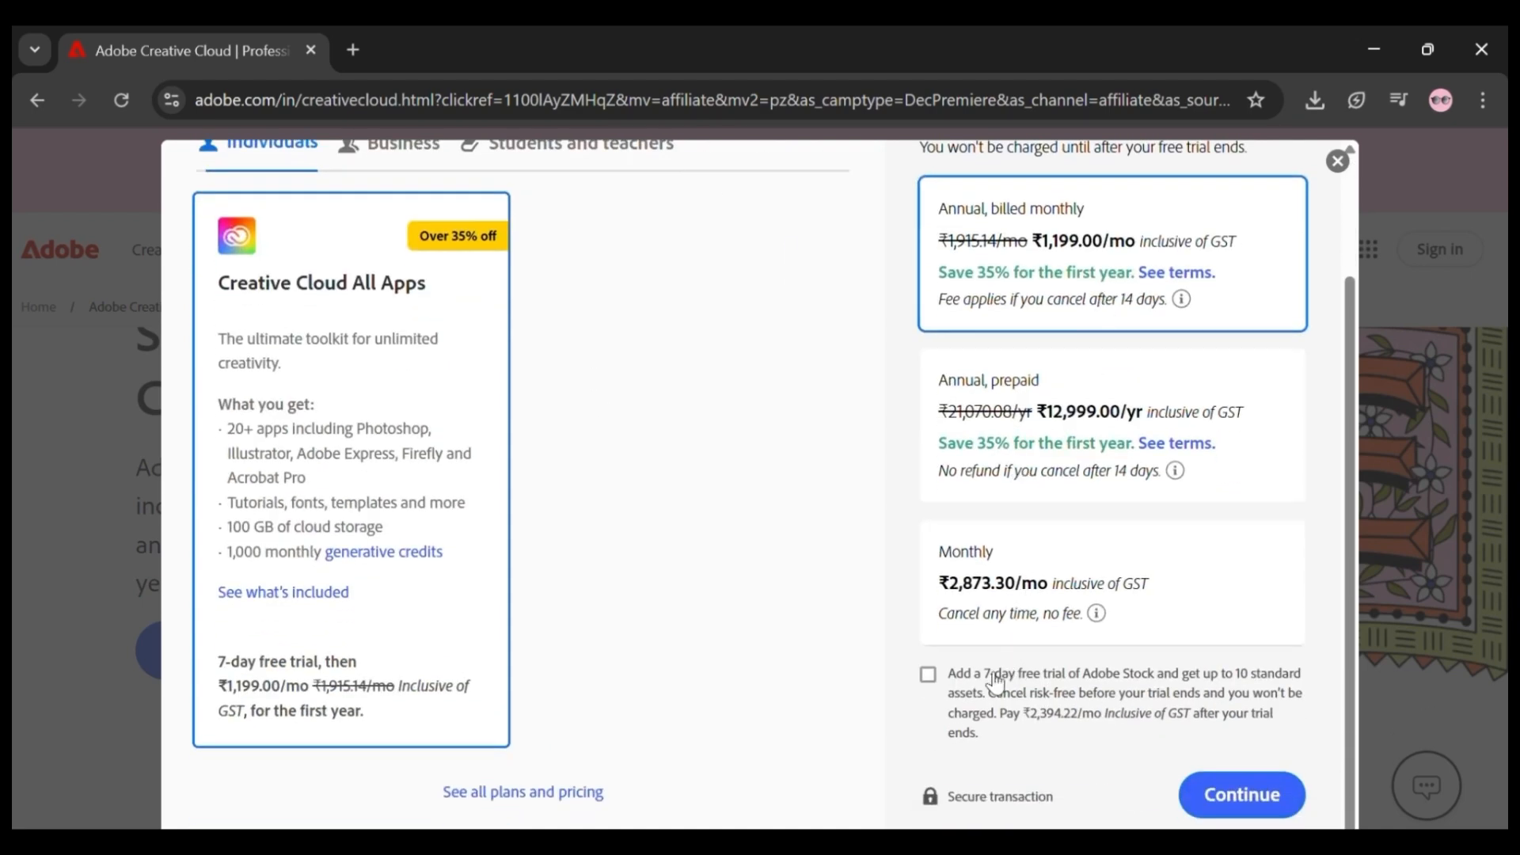
left_click(926, 696)
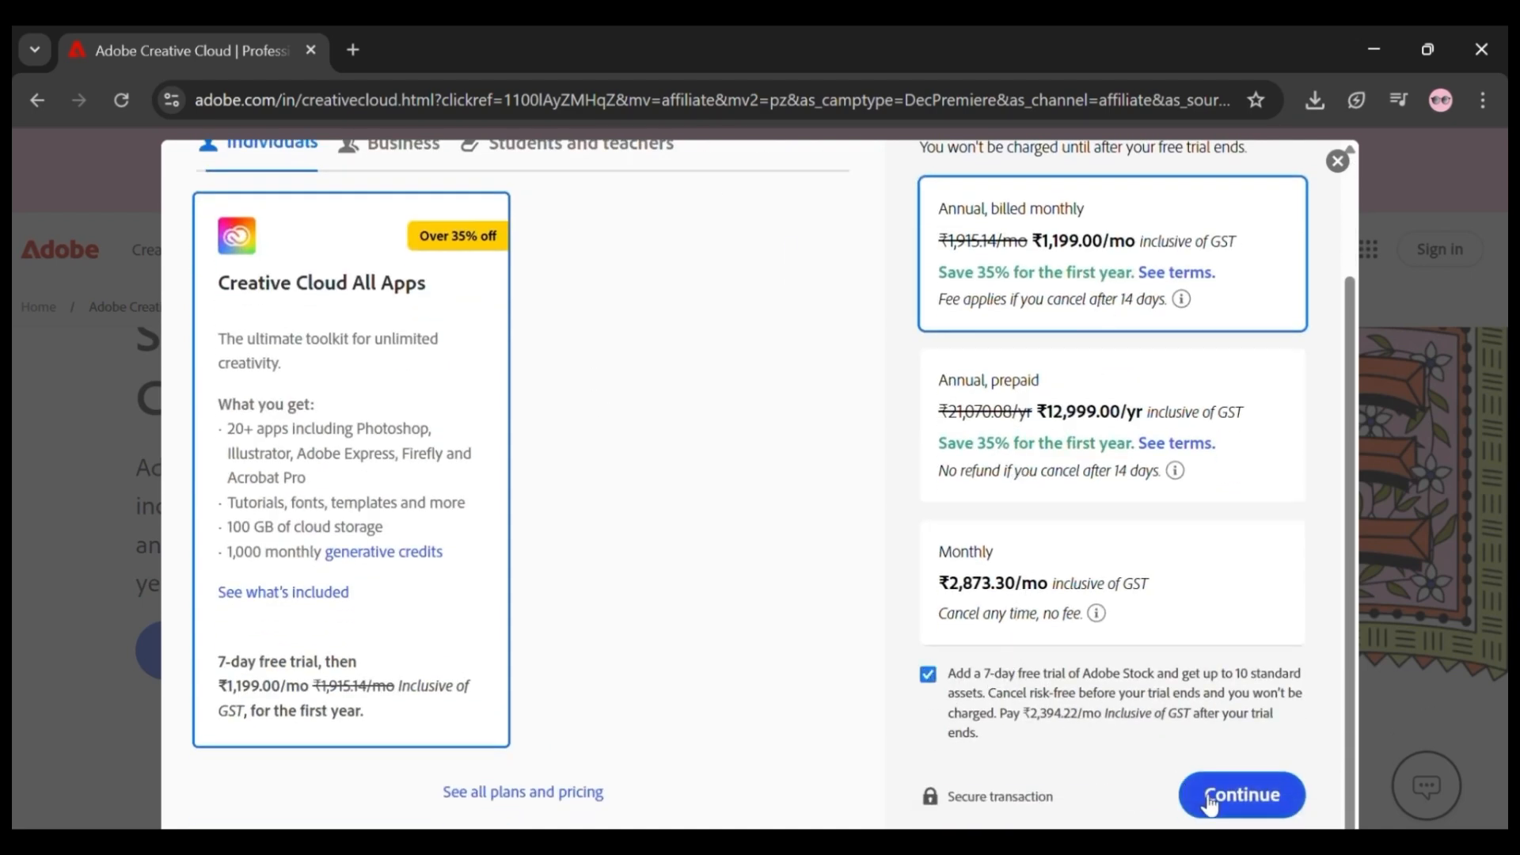
left_click(1240, 795)
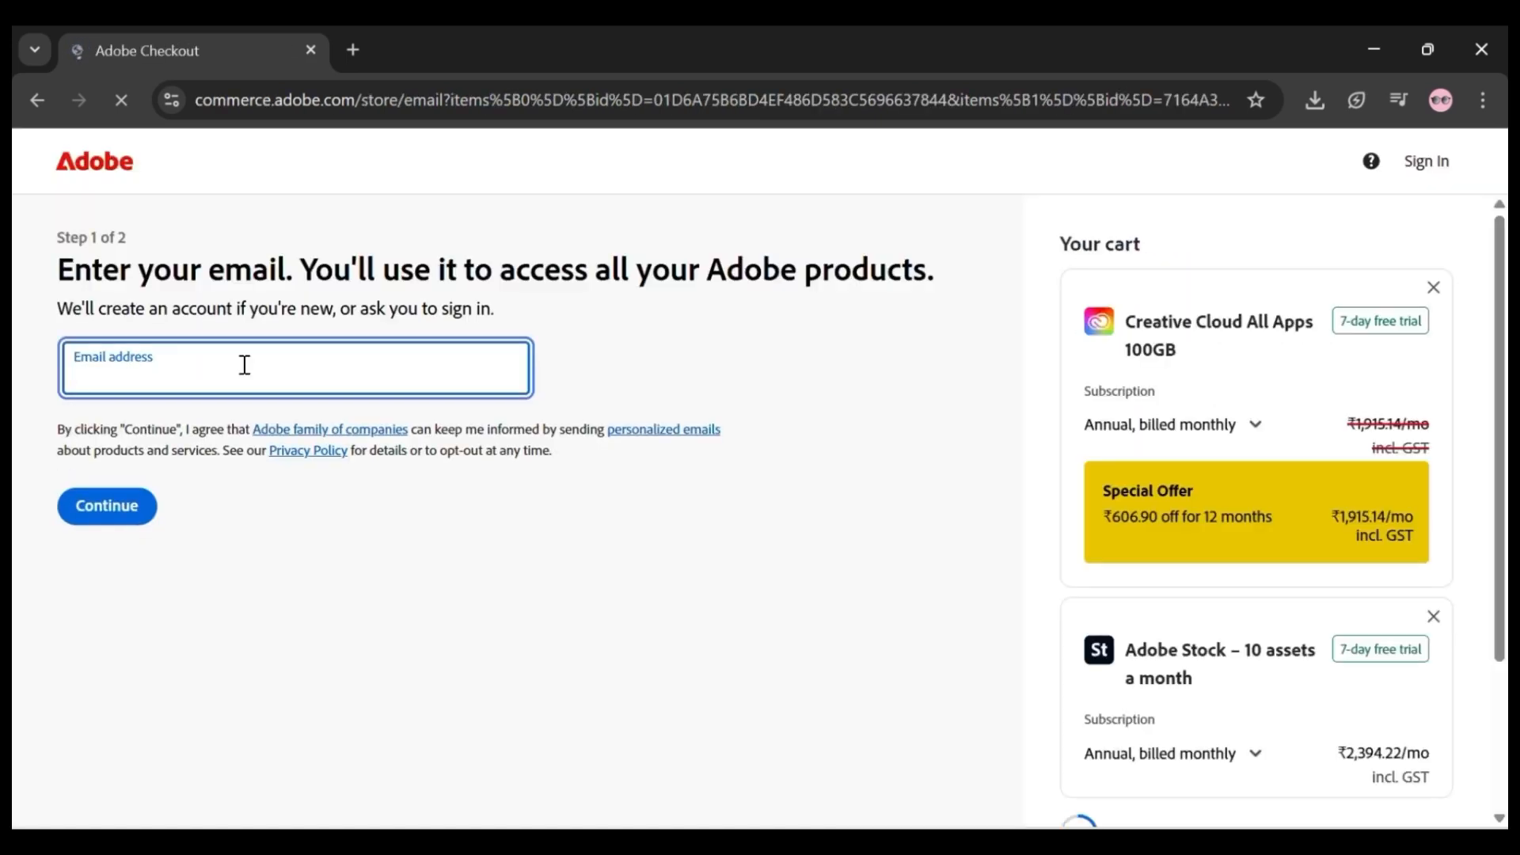
- Enter the account email and payment details, then agree and subscribe to the free trial
left_click(106, 506)
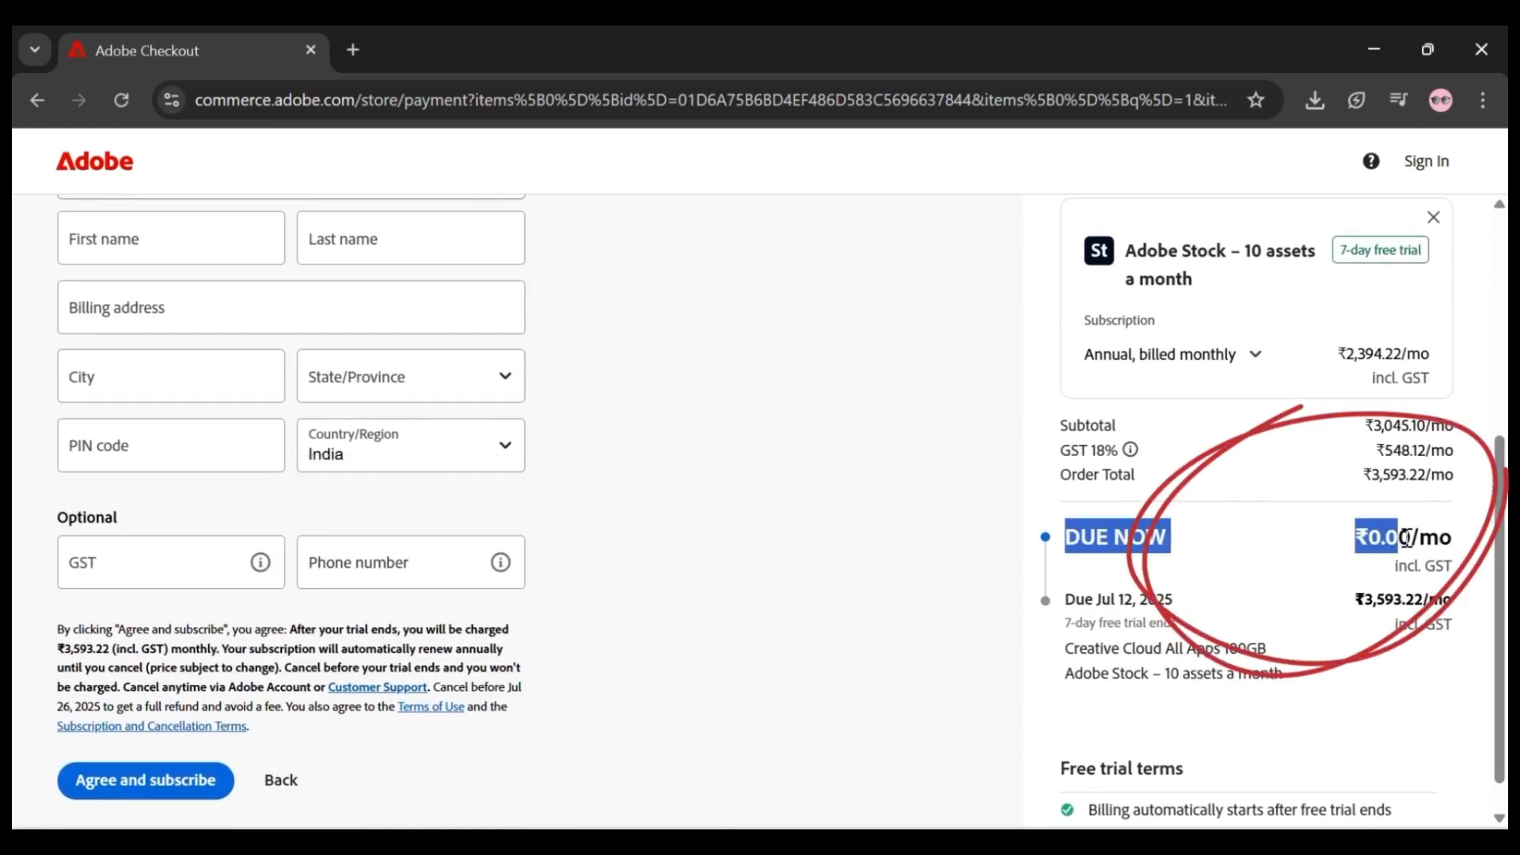
left_click(145, 780)
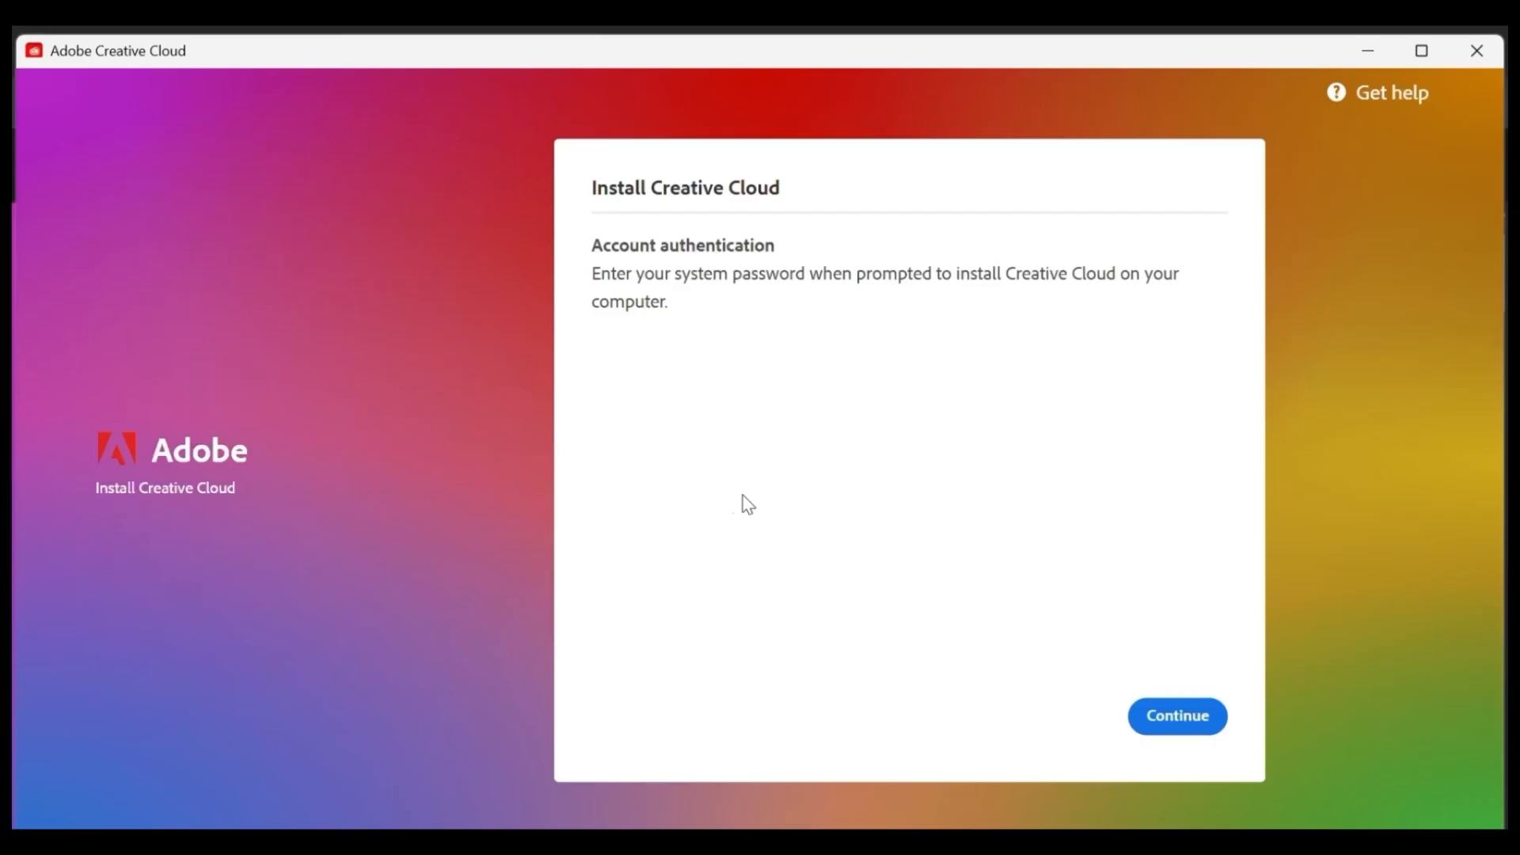
- Continue the Creative Cloud Desktop install and view the Apps list showing Premiere Pro installed
left_click(1177, 715)
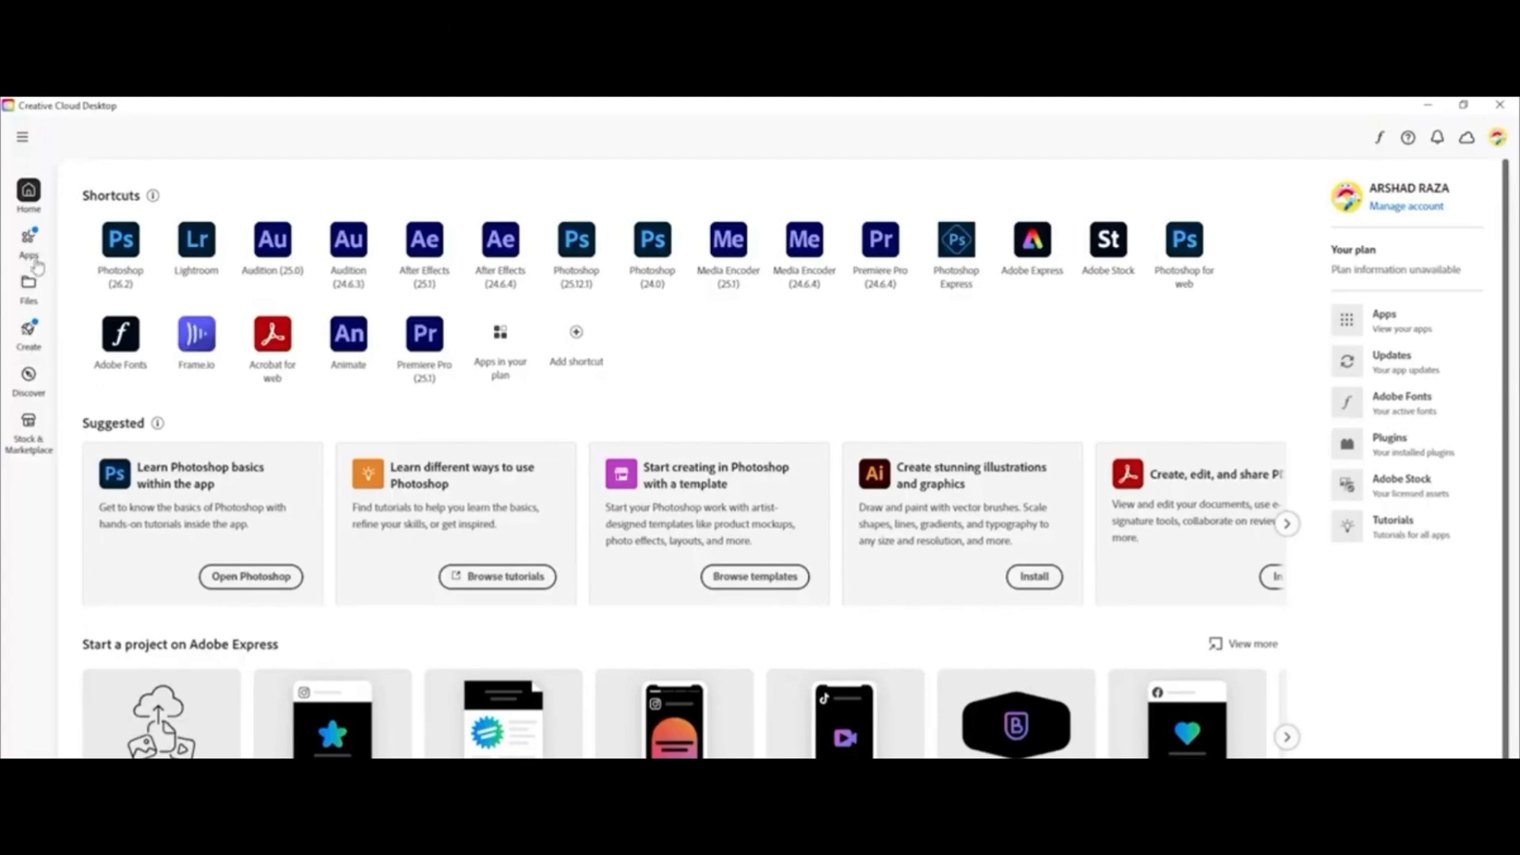
left_click(27, 240)
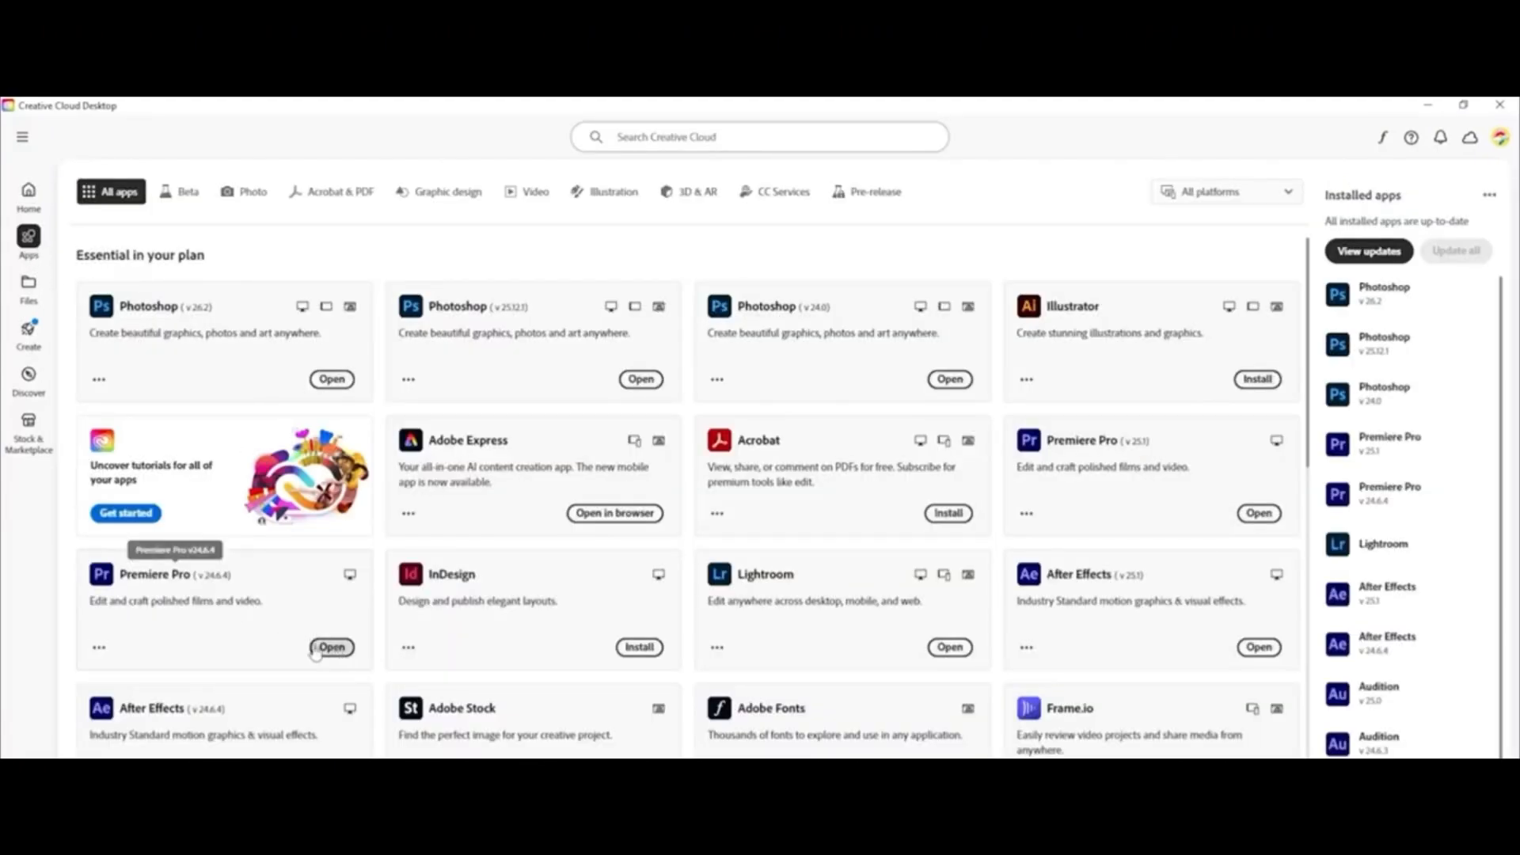